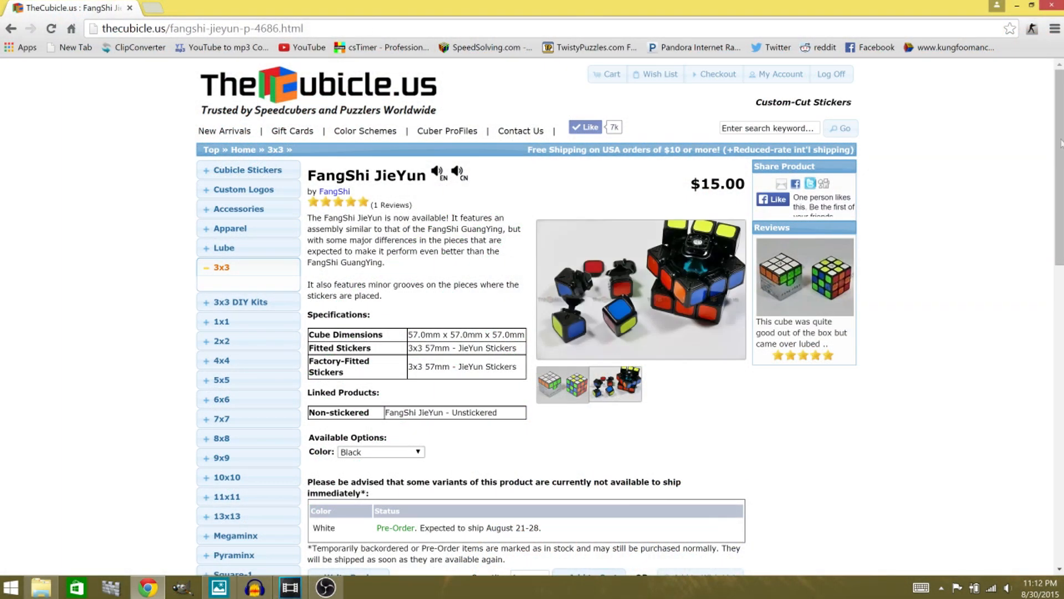
Add one black FangShi JieYun ($15.00) to the cart, bringing the subtotal to $15.00
scroll(down, 3)
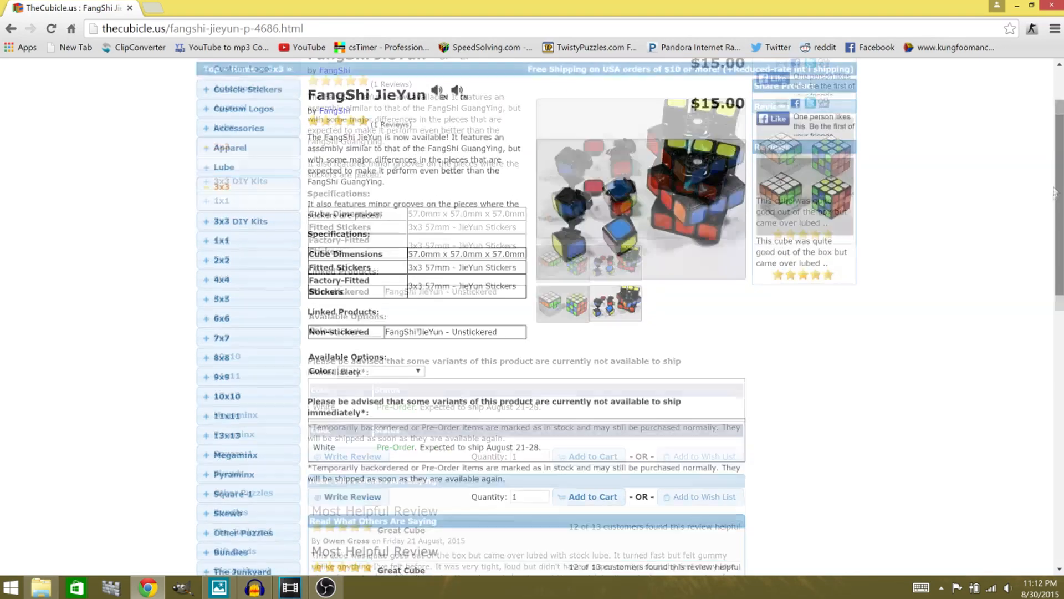
scroll(down, 3)
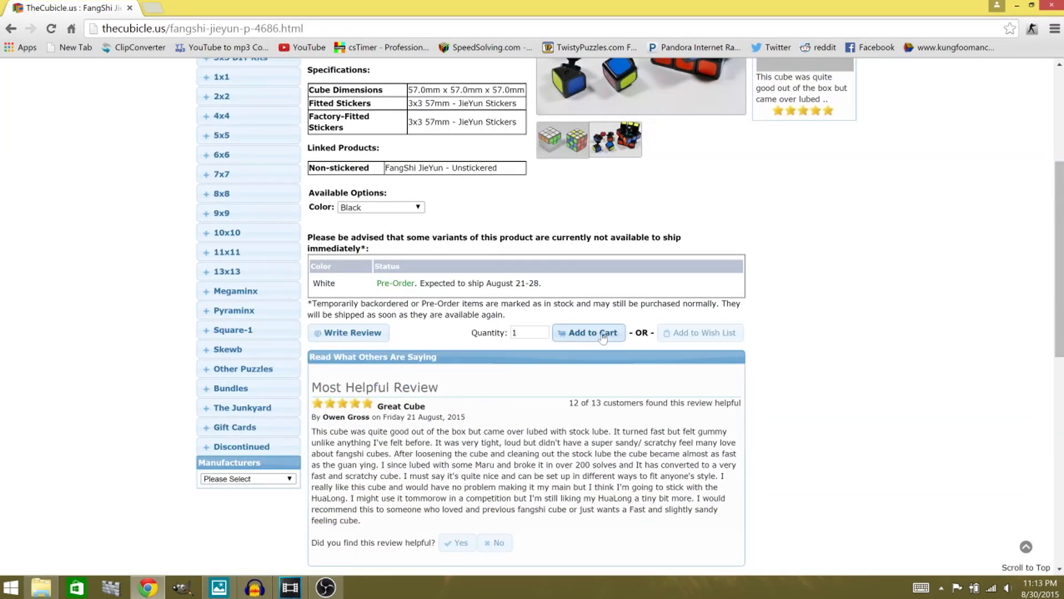
click(588, 332)
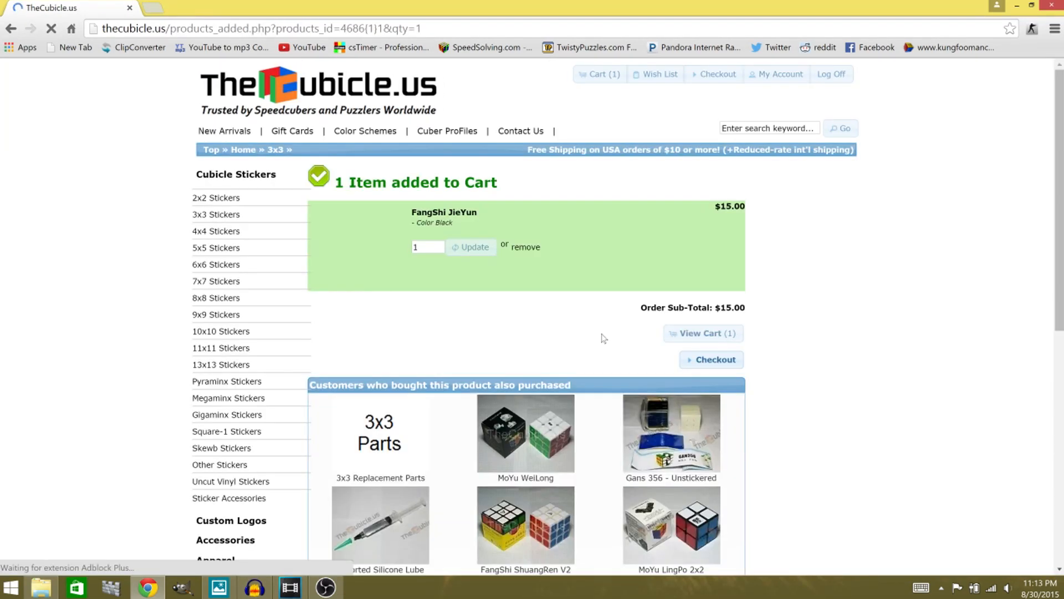